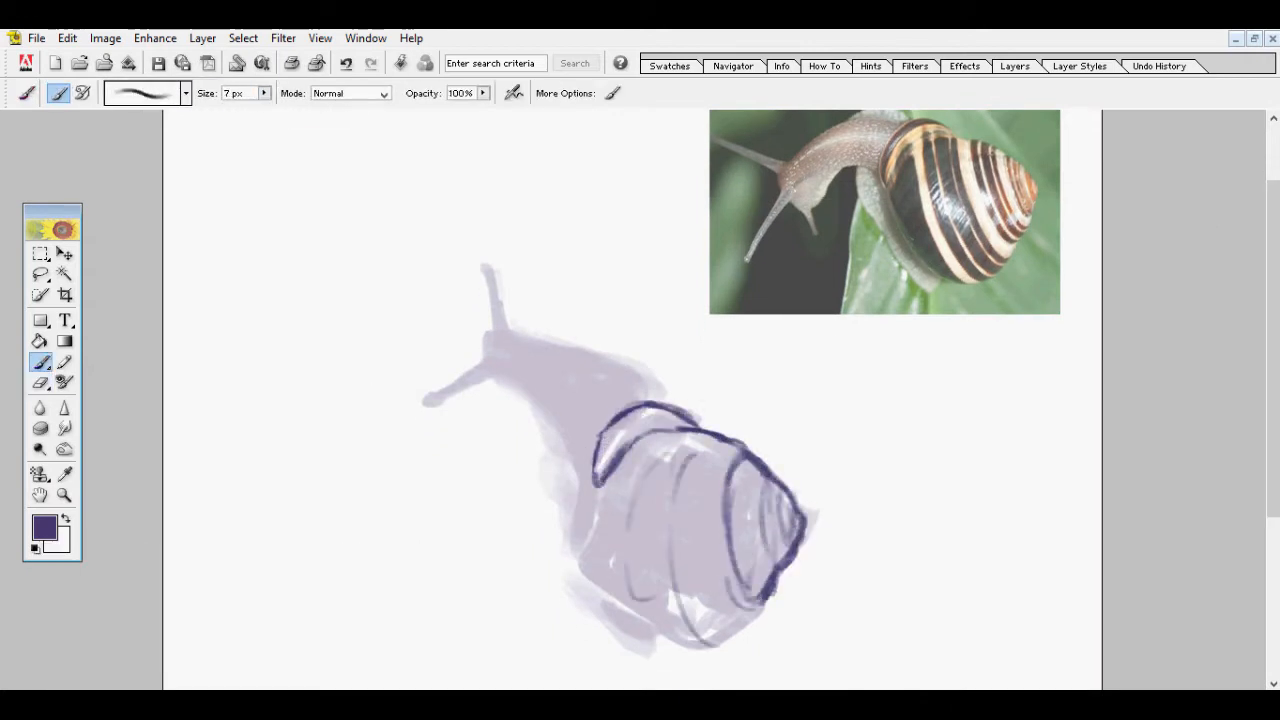
Trace a dark outline around the snail and erase stray strokes from the head and tentacles.
{"action": "left_click_drag", "start_coordinate": [520, 330], "coordinate": [650, 650]}
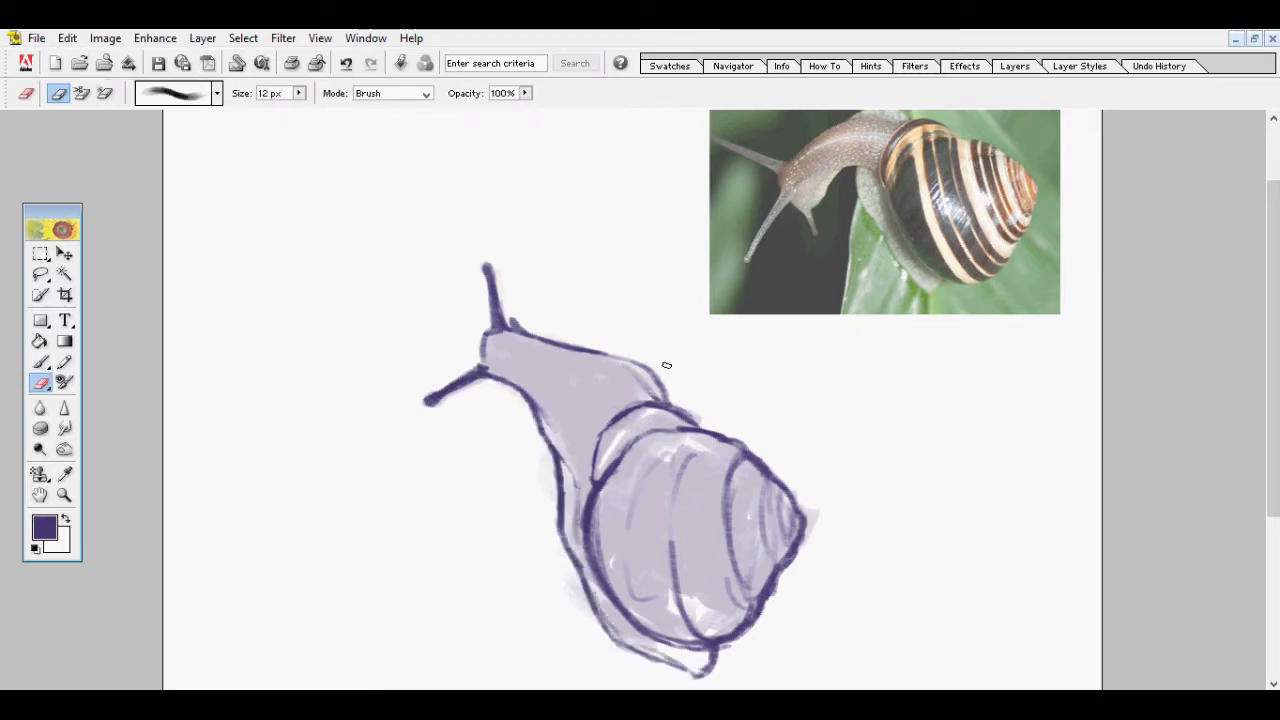
{"action": "left_click", "coordinate": [64, 253]}
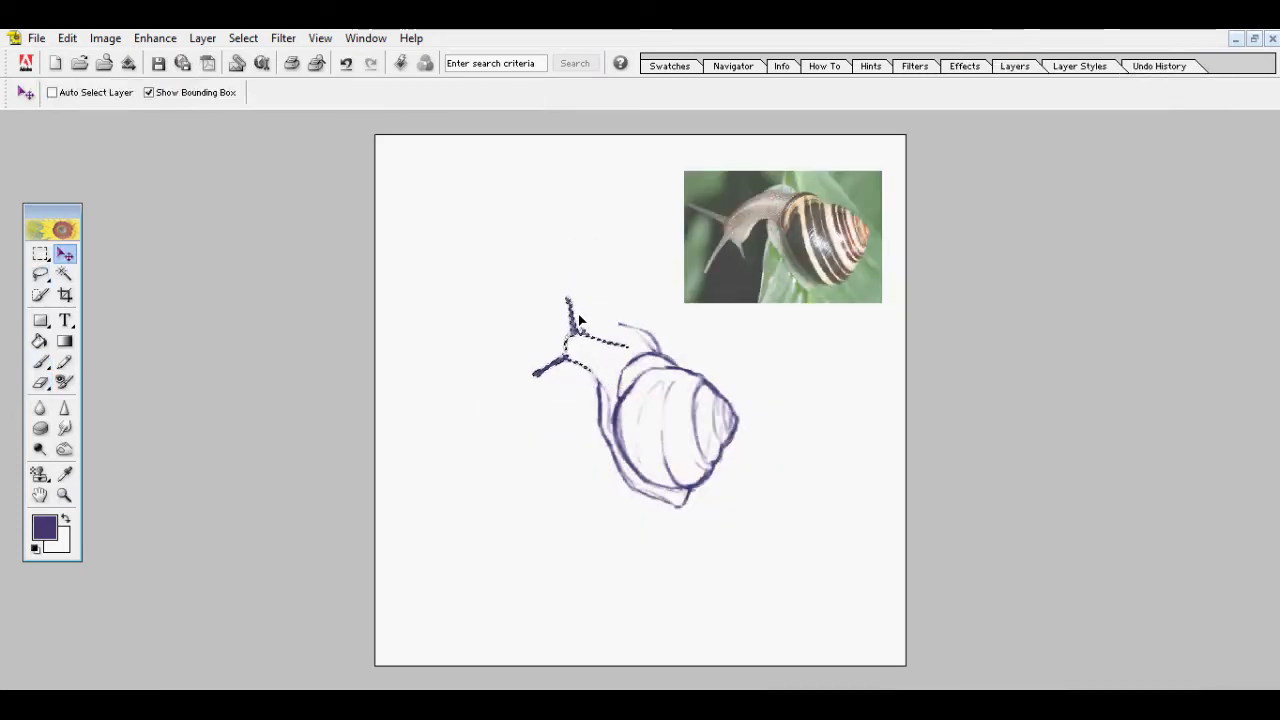
{"action": "left_click", "coordinate": [40, 382]}
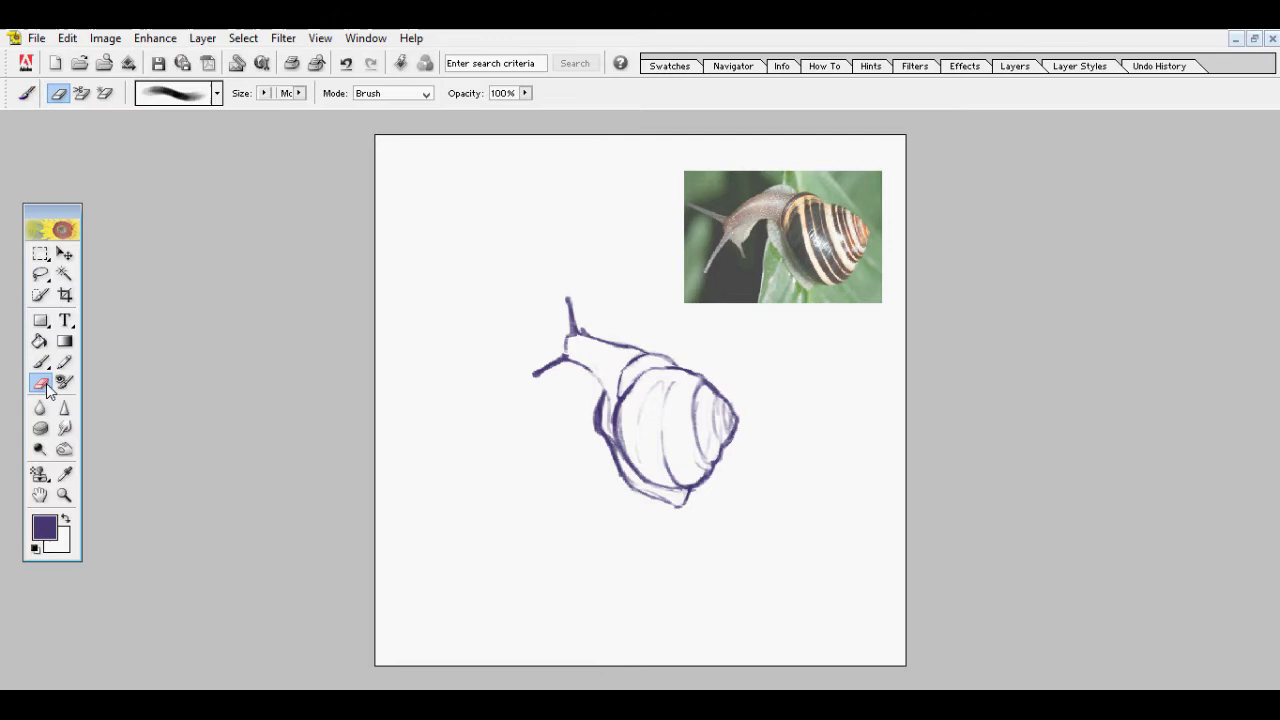
{"action": "left_click", "coordinate": [40, 361]}
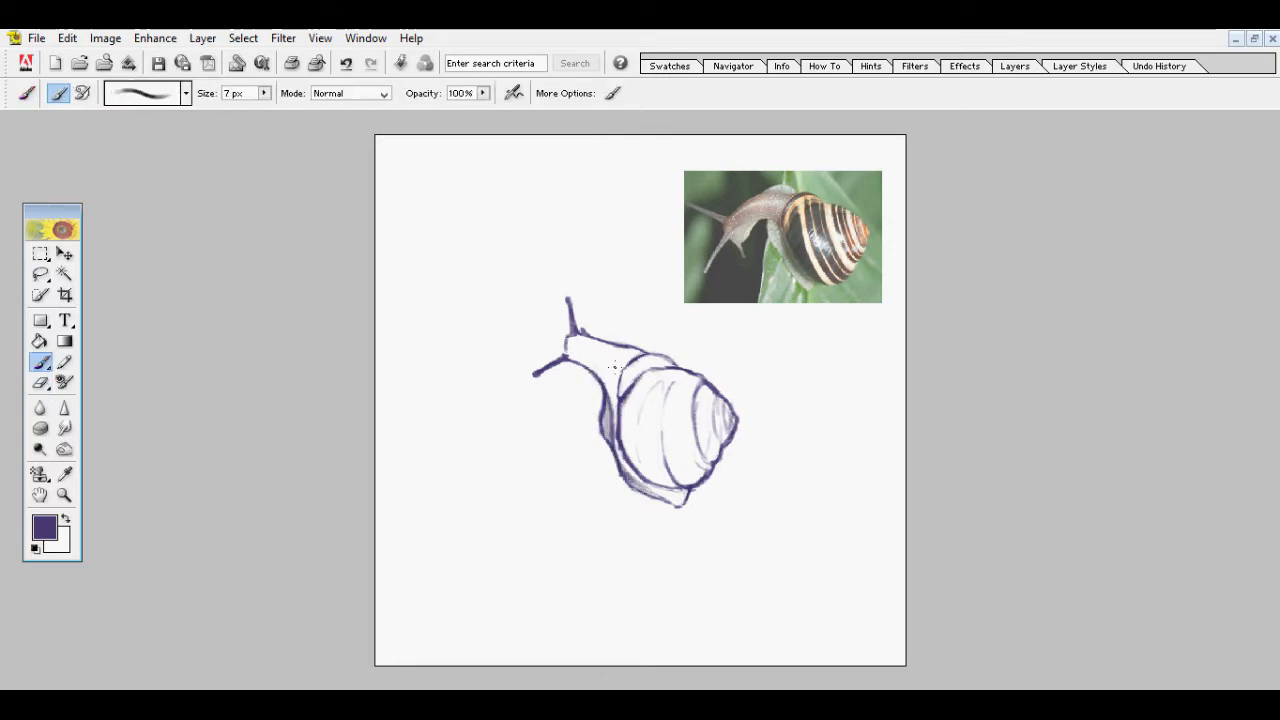
Warp the sketch with the Liquify filter and strengthen the snail's outline strokes.
{"action": "left_click", "coordinate": [282, 38]}
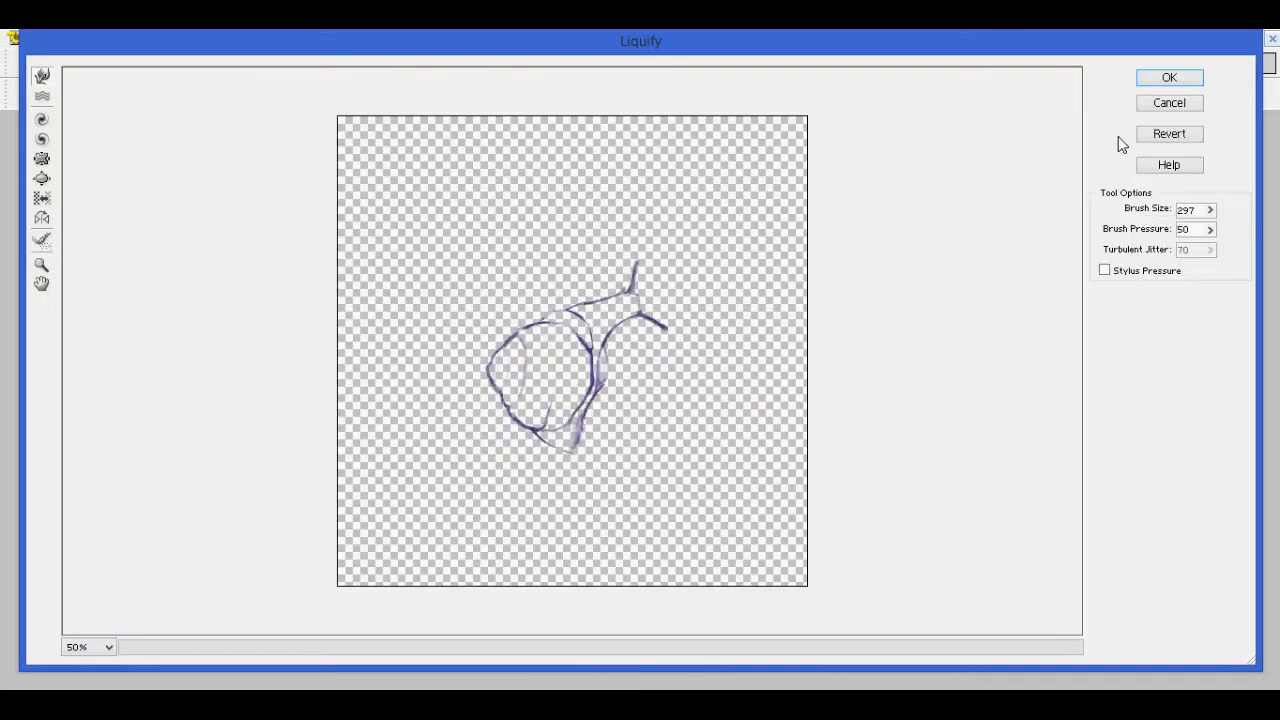
{"action": "left_click", "coordinate": [1168, 77]}
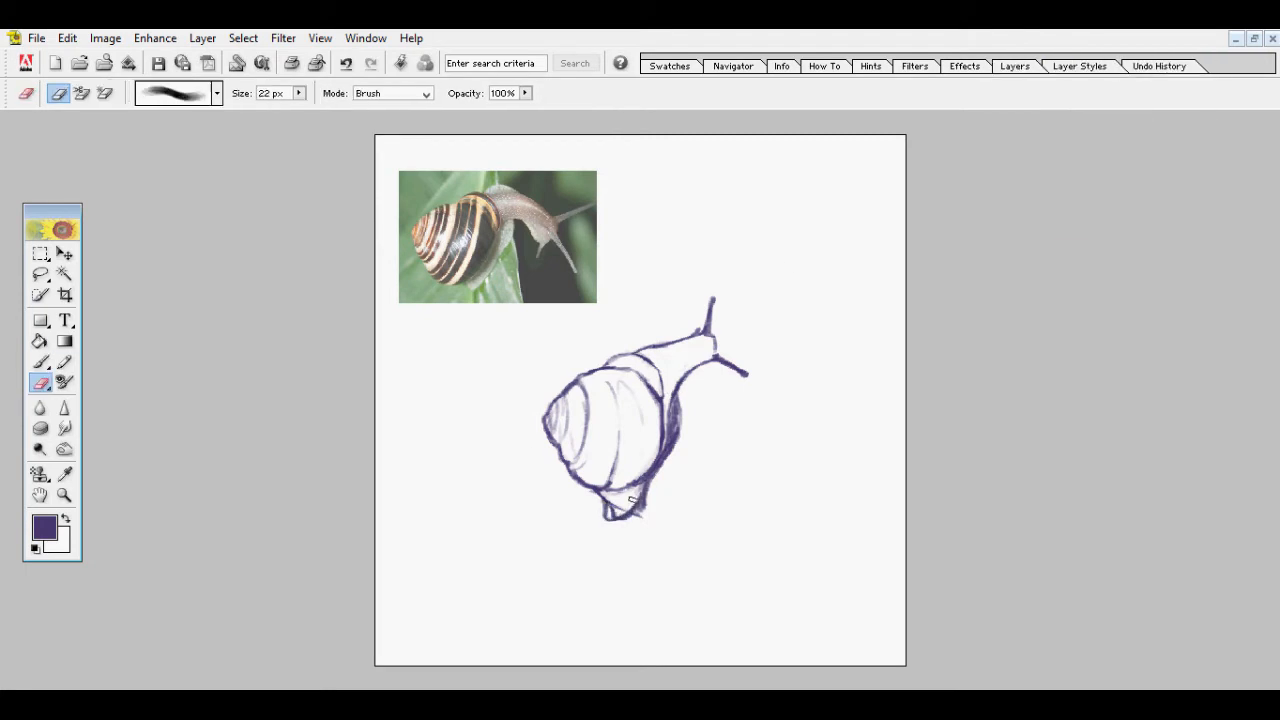
{"action": "left_click", "coordinate": [41, 362]}
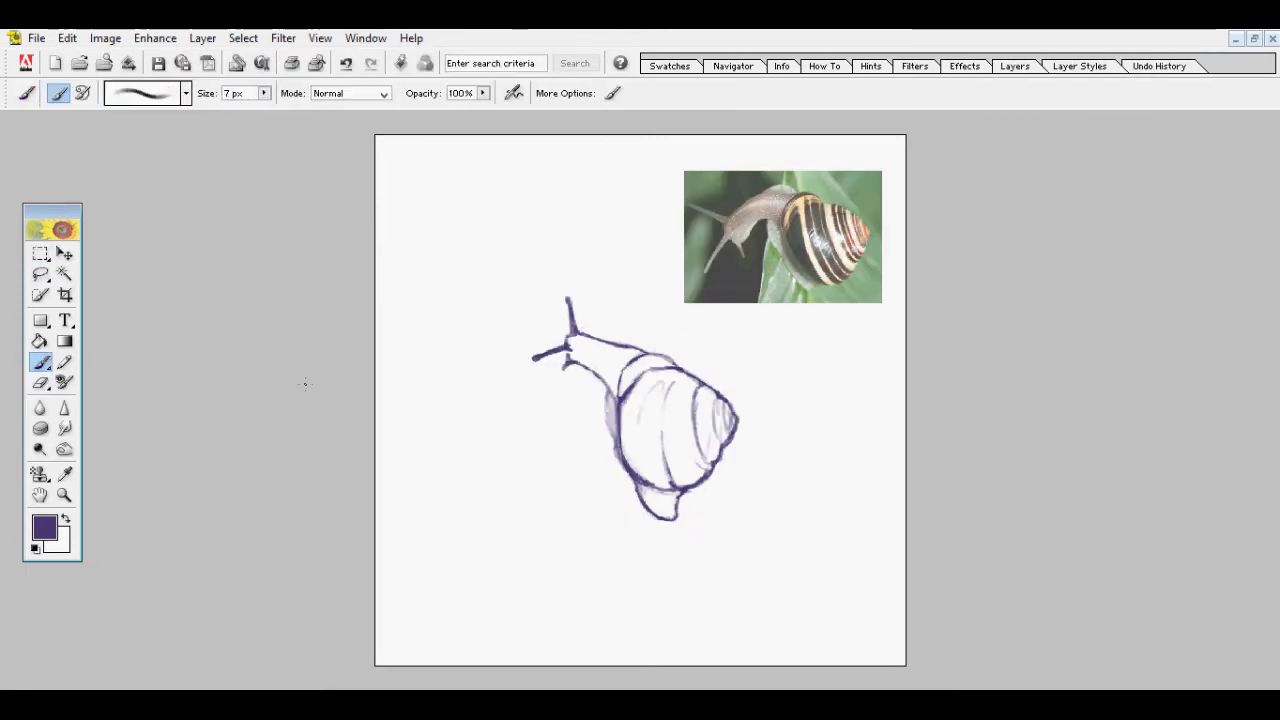
{"action": "left_click_drag", "start_coordinate": [570, 335], "coordinate": [618, 420]}
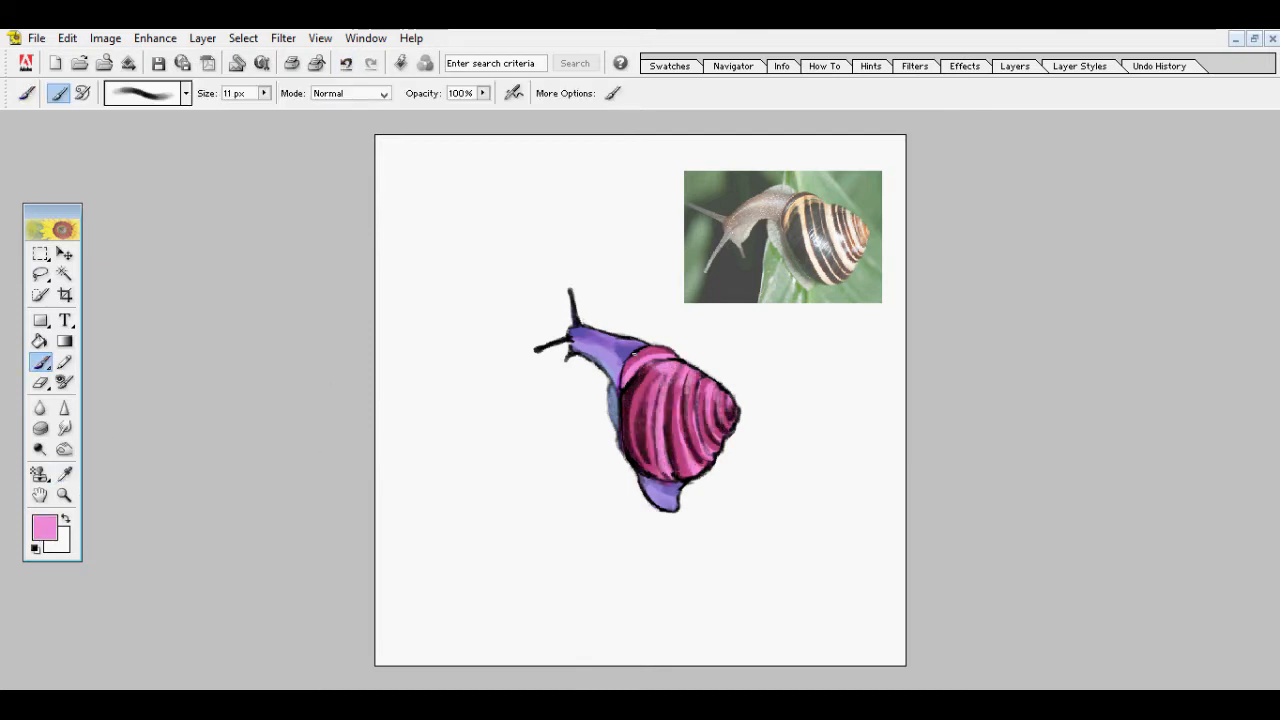
Show the Layers palette and choose a dark colour in the Color Picker for the shell stripes.
{"action": "left_click", "coordinate": [1015, 66]}
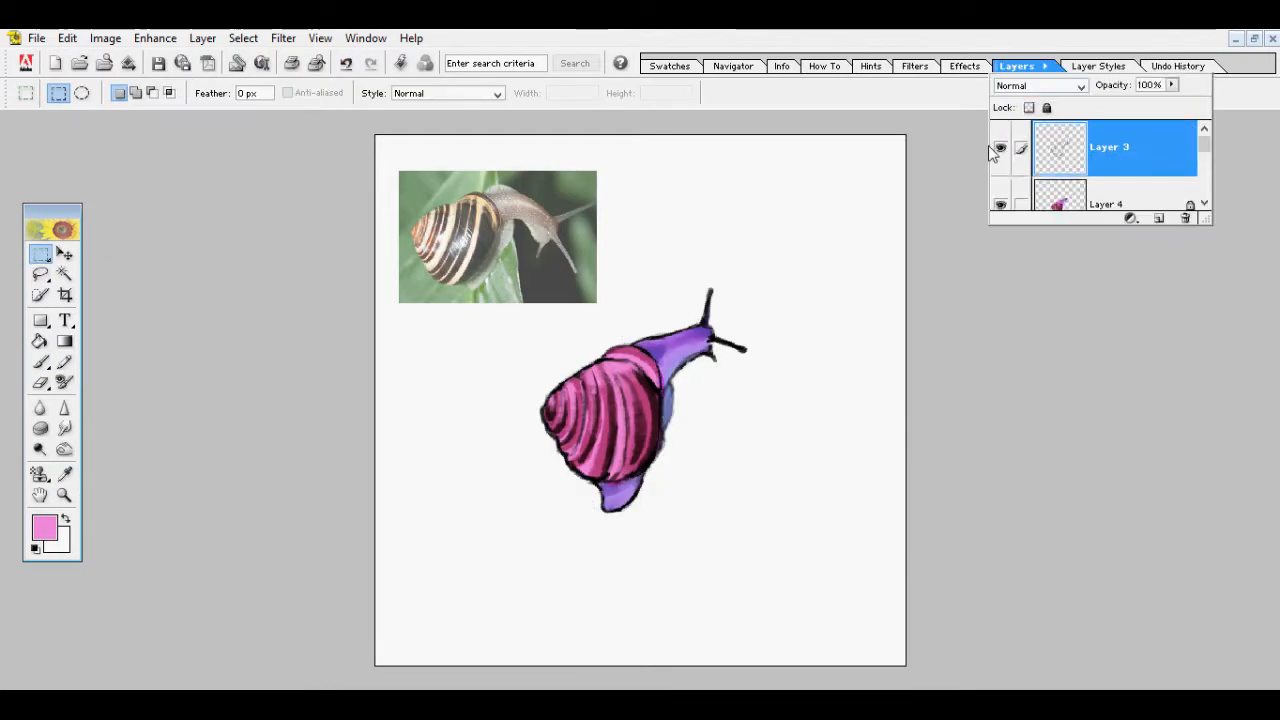
{"action": "left_click", "coordinate": [45, 522]}
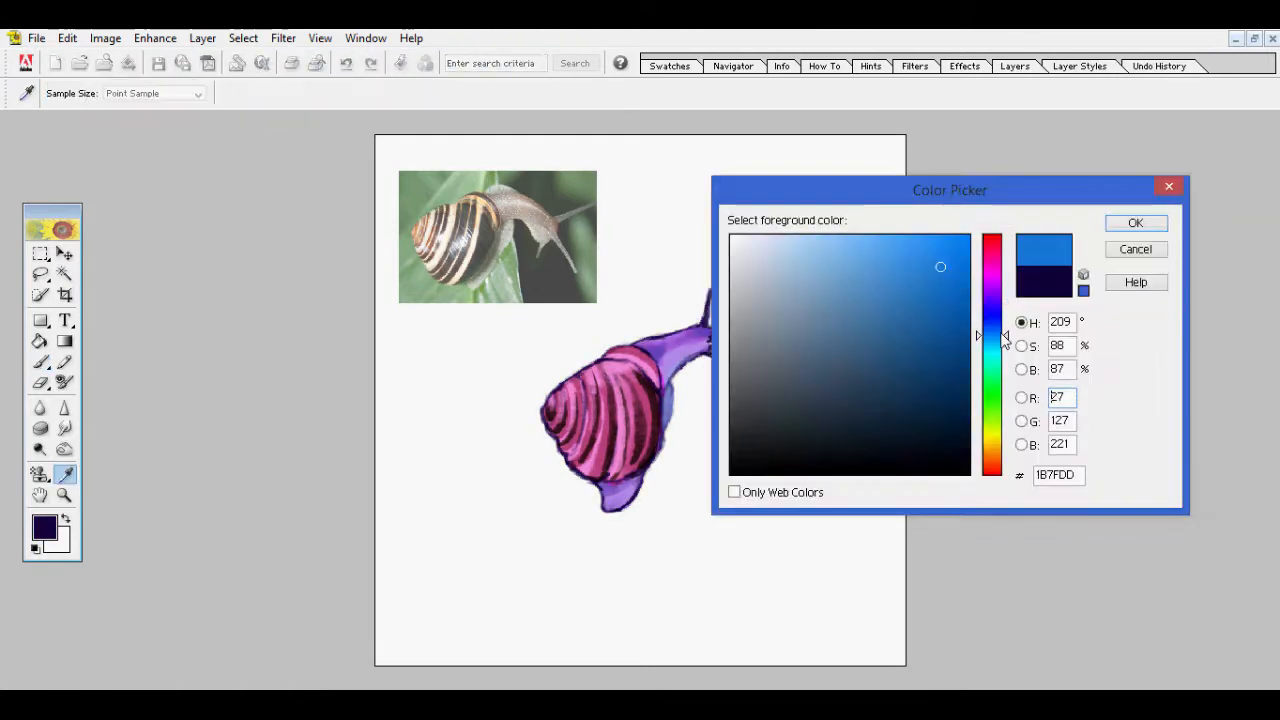
{"action": "left_click", "coordinate": [1135, 222]}
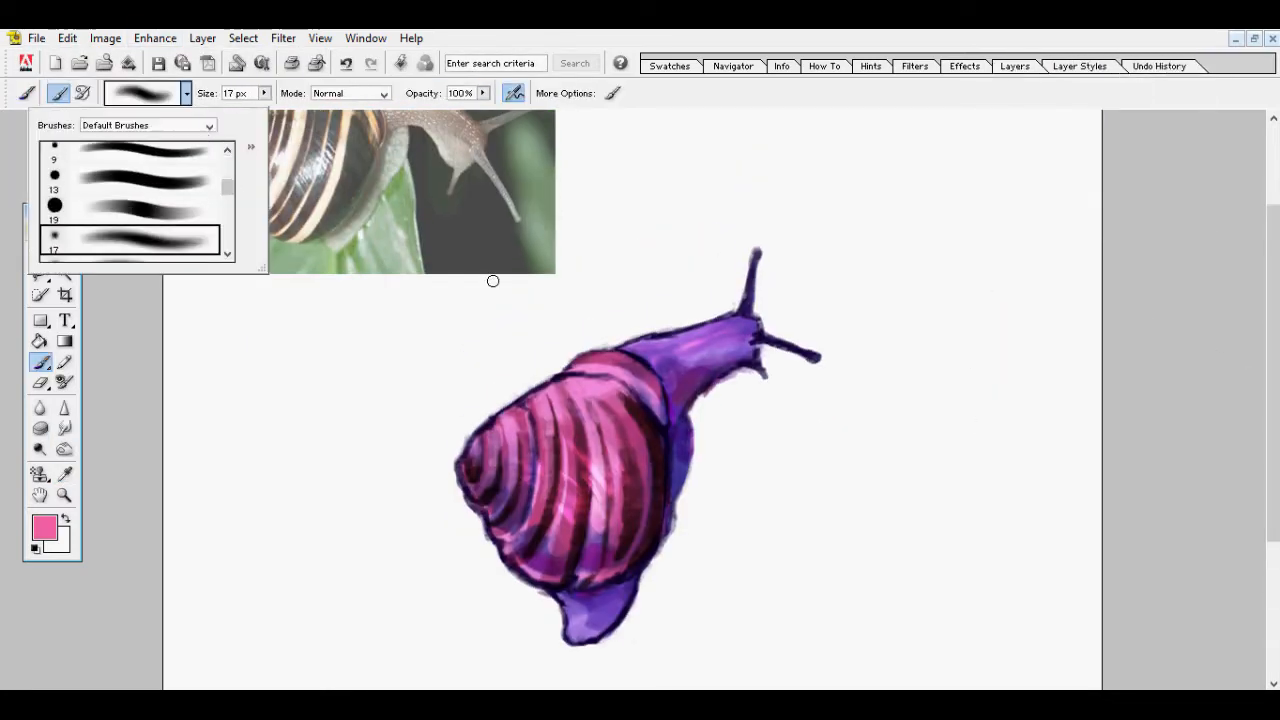
Choose soft textured and thin detail brush tips for shading the snail.
{"action": "left_click", "coordinate": [1015, 66]}
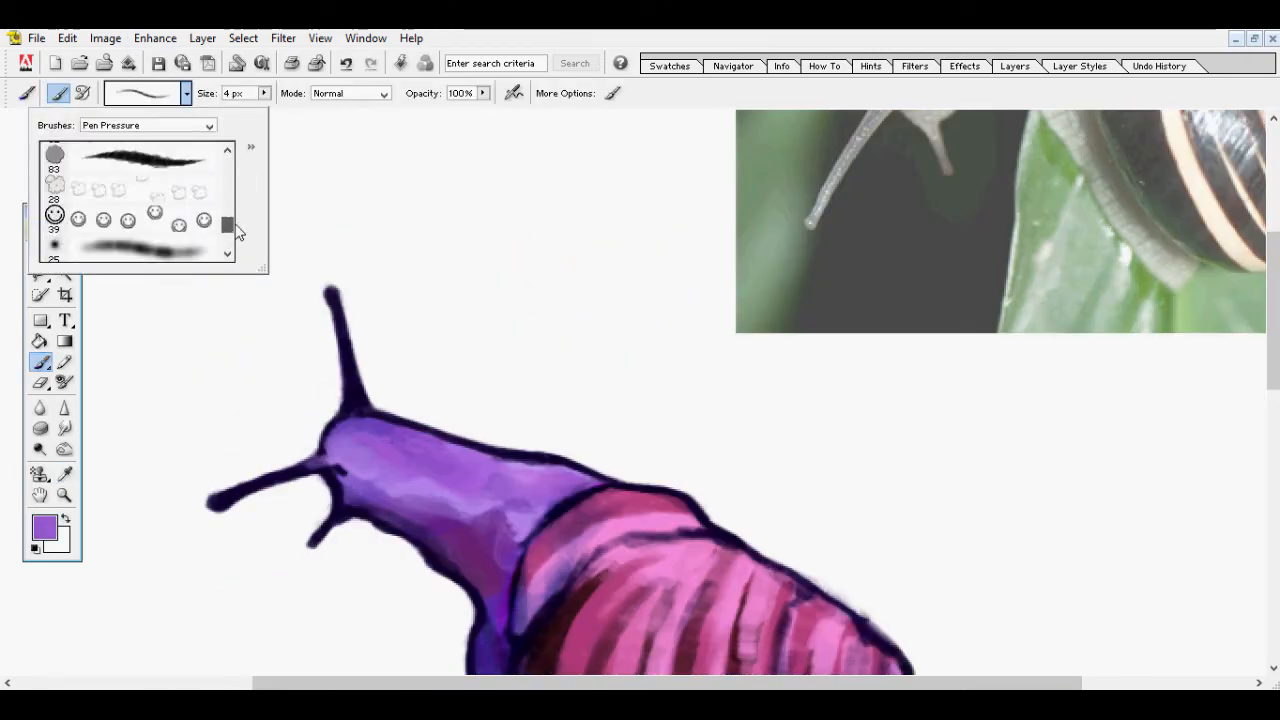
{"action": "left_click", "coordinate": [65, 475]}
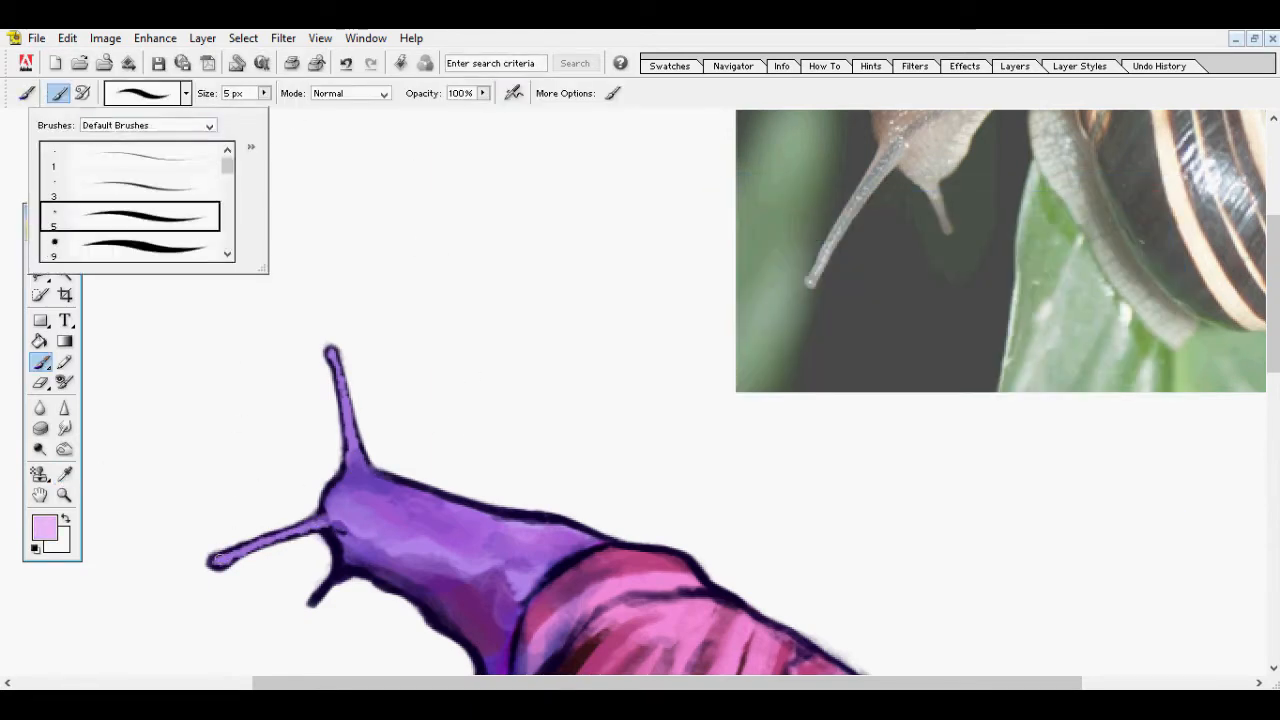
{"action": "left_click", "coordinate": [40, 474]}
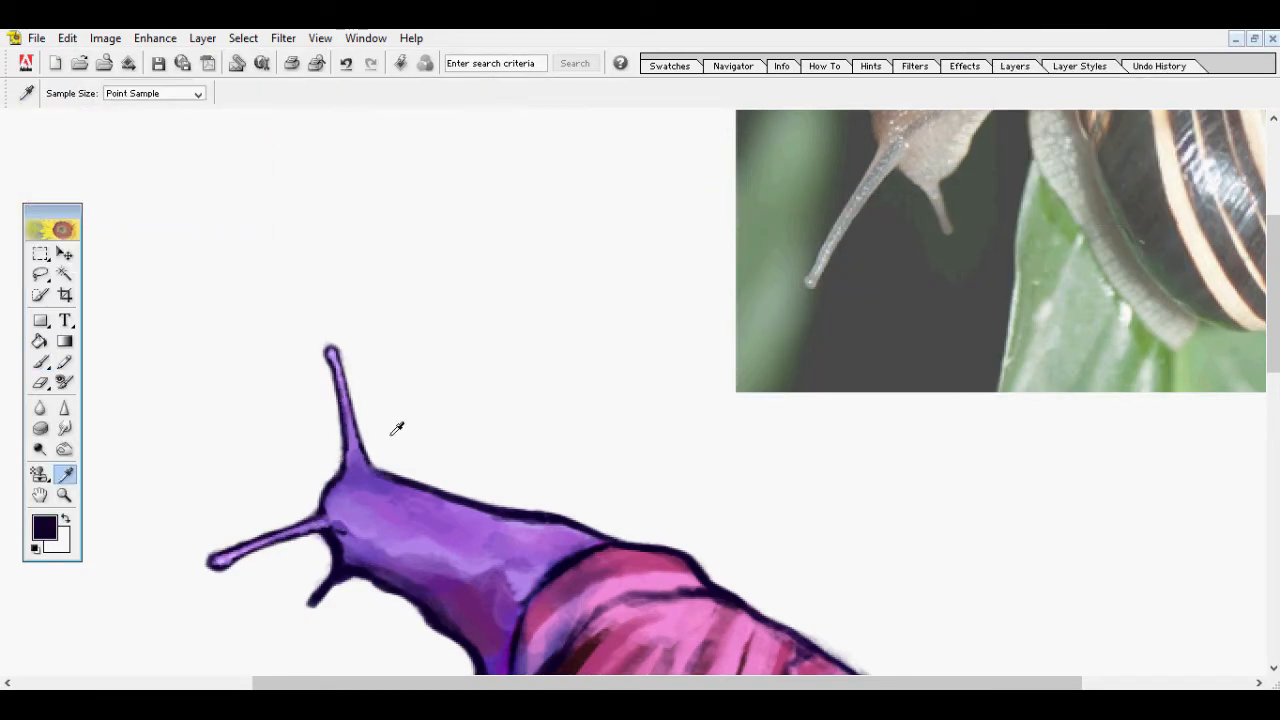
Sample a colour from the painting and add a pale highlight along the tentacle.
{"action": "left_click", "coordinate": [41, 361]}
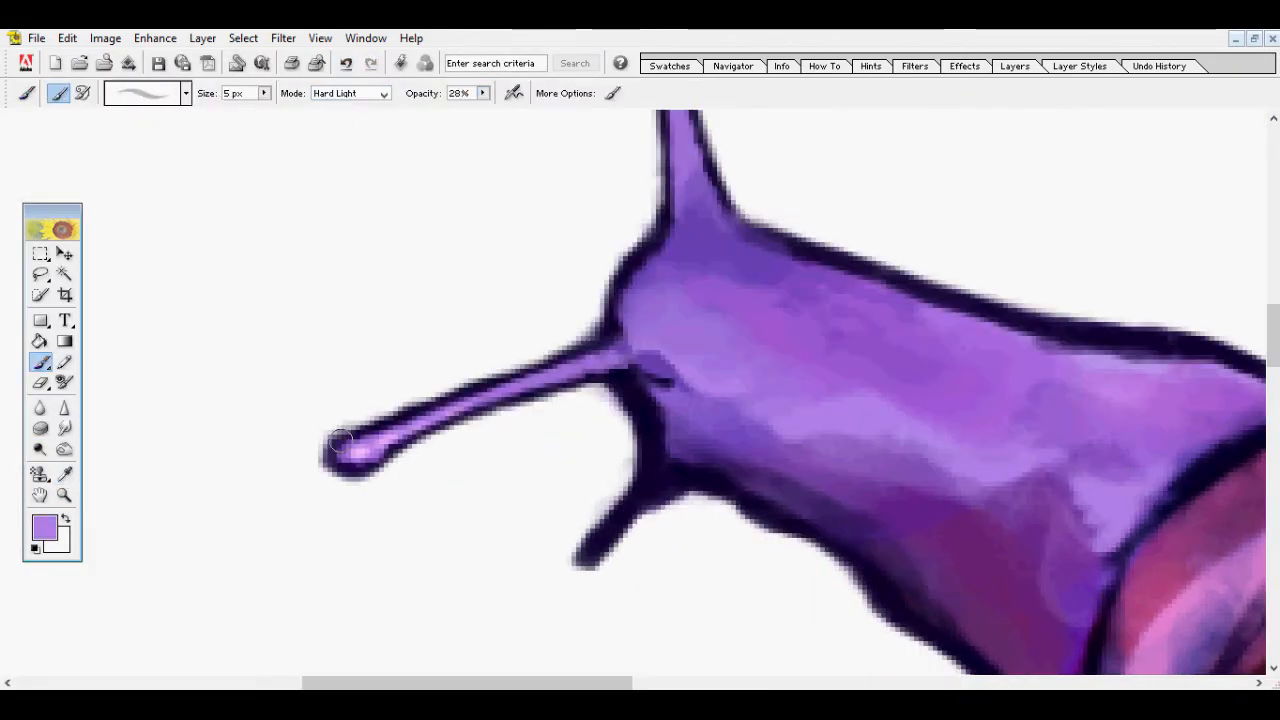
{"action": "left_click", "coordinate": [185, 93]}
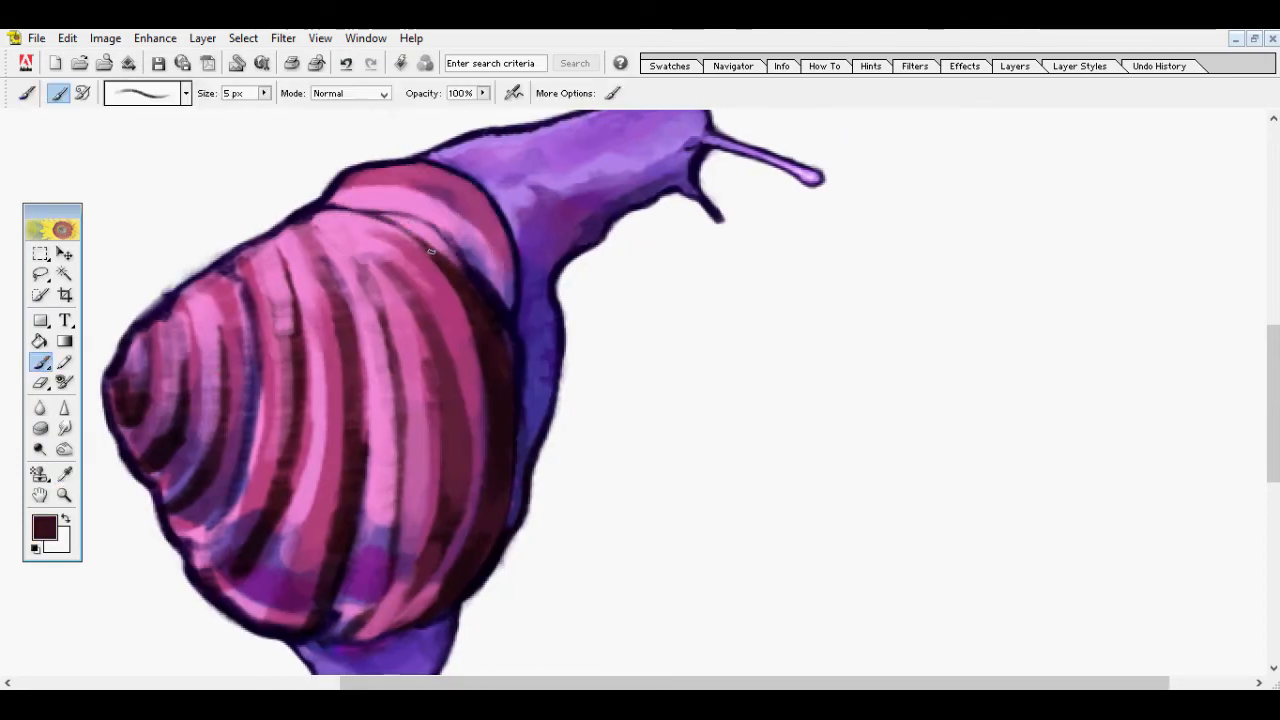
{"action": "left_click", "coordinate": [40, 495]}
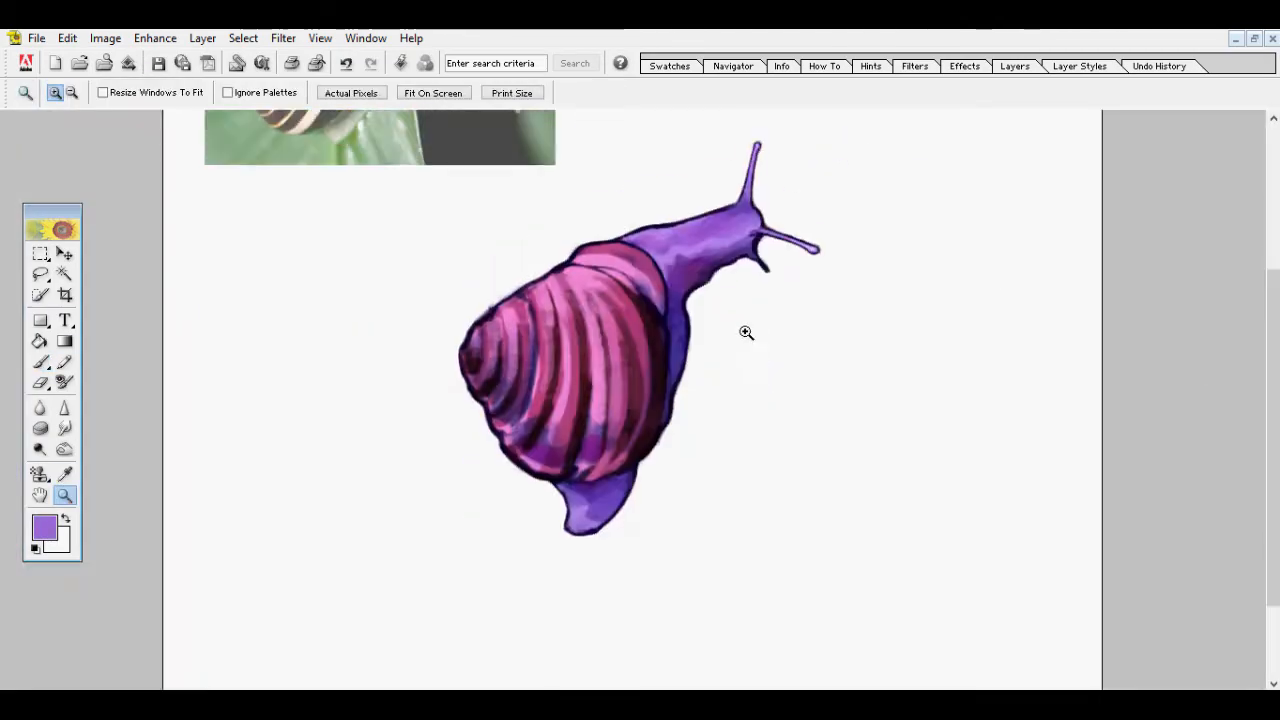
Zoom in on the shell and sample its pink to repaint the stripes with the Brush.
{"action": "left_click", "coordinate": [746, 332]}
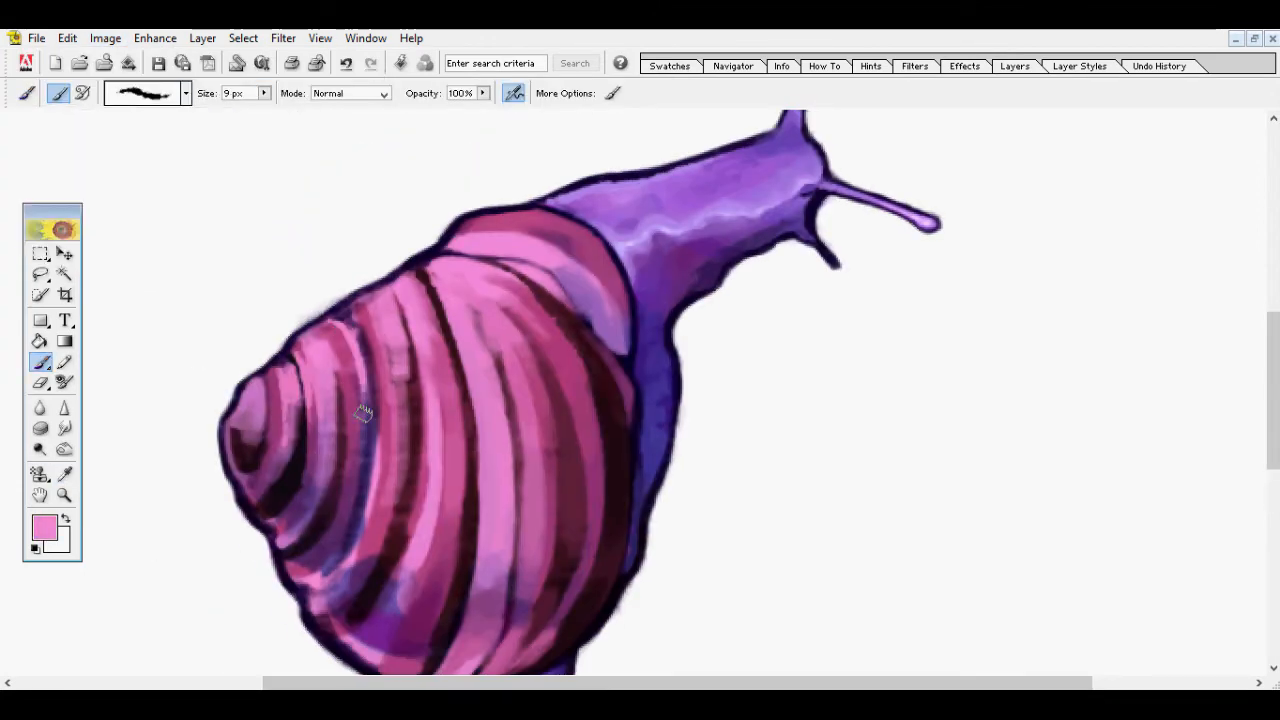
{"action": "left_click", "coordinate": [64, 474]}
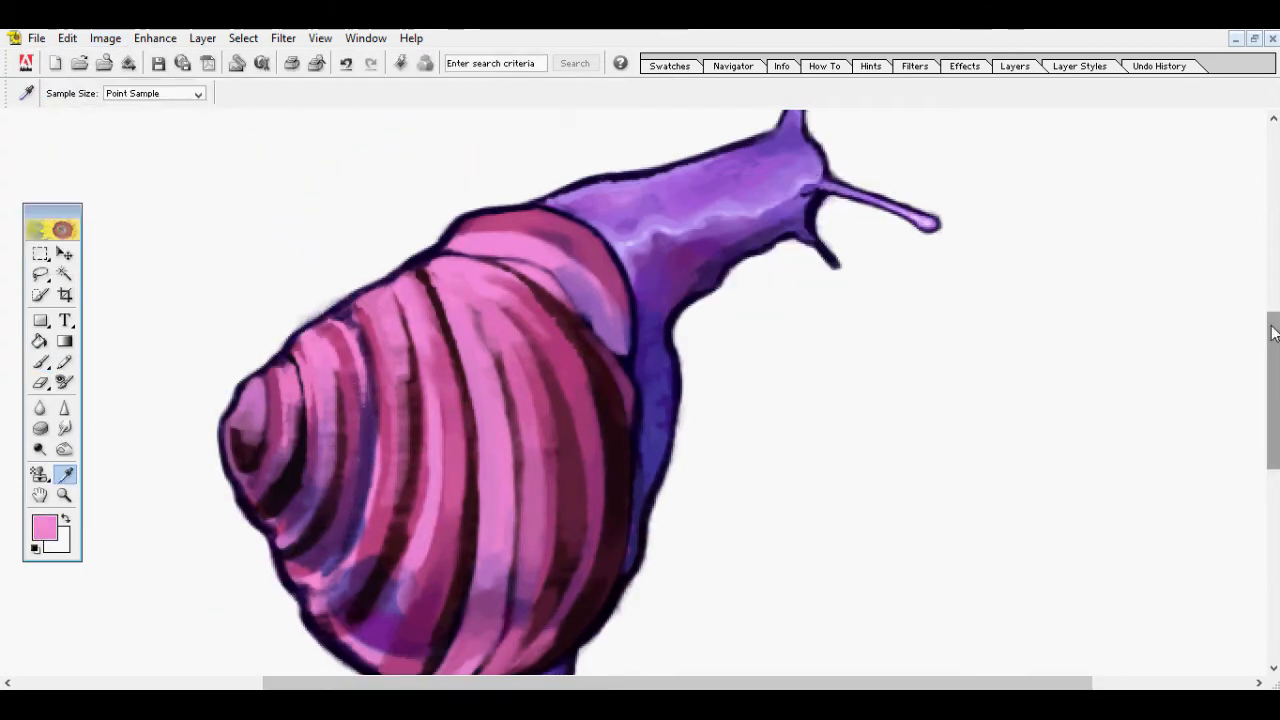
{"action": "left_click", "coordinate": [40, 361]}
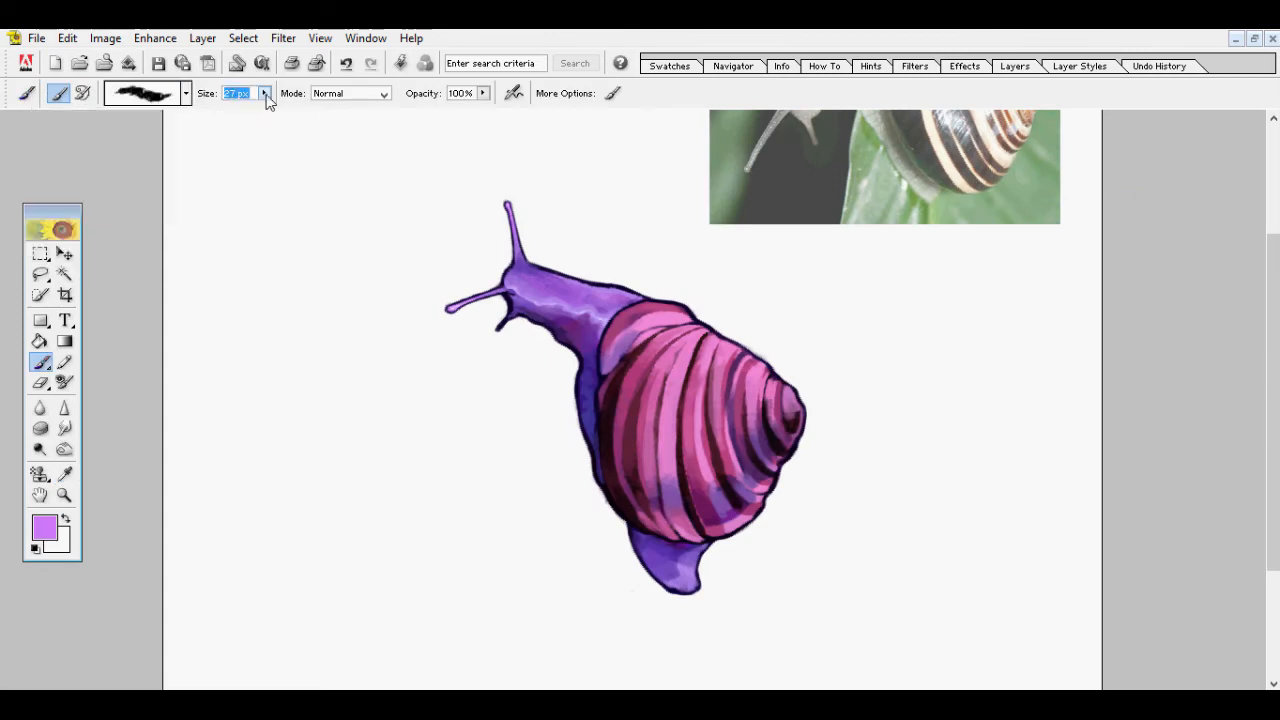
Enlarge the brush and fill the background with bright pink.
{"action": "left_click", "coordinate": [264, 93]}
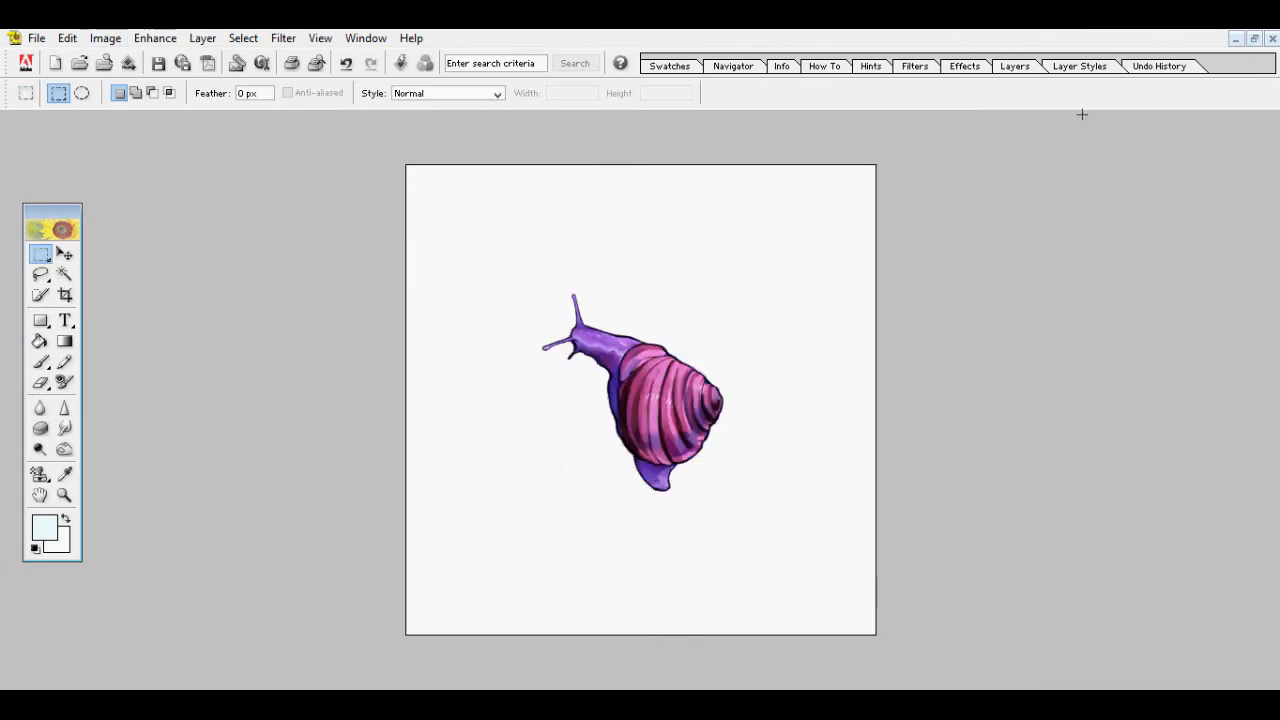
{"action": "left_click", "coordinate": [64, 495]}
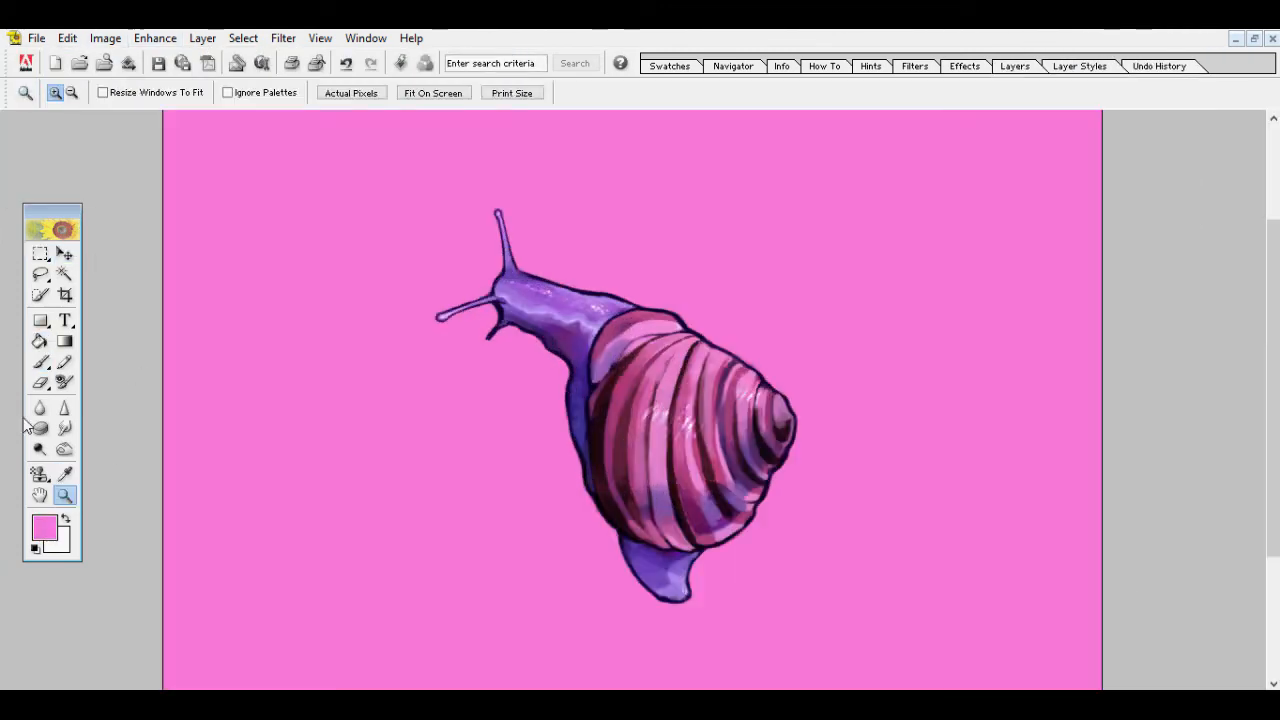
Warp the snail's shape with the Liquify filter and zoom out to the whole painting.
{"action": "left_click", "coordinate": [282, 38]}
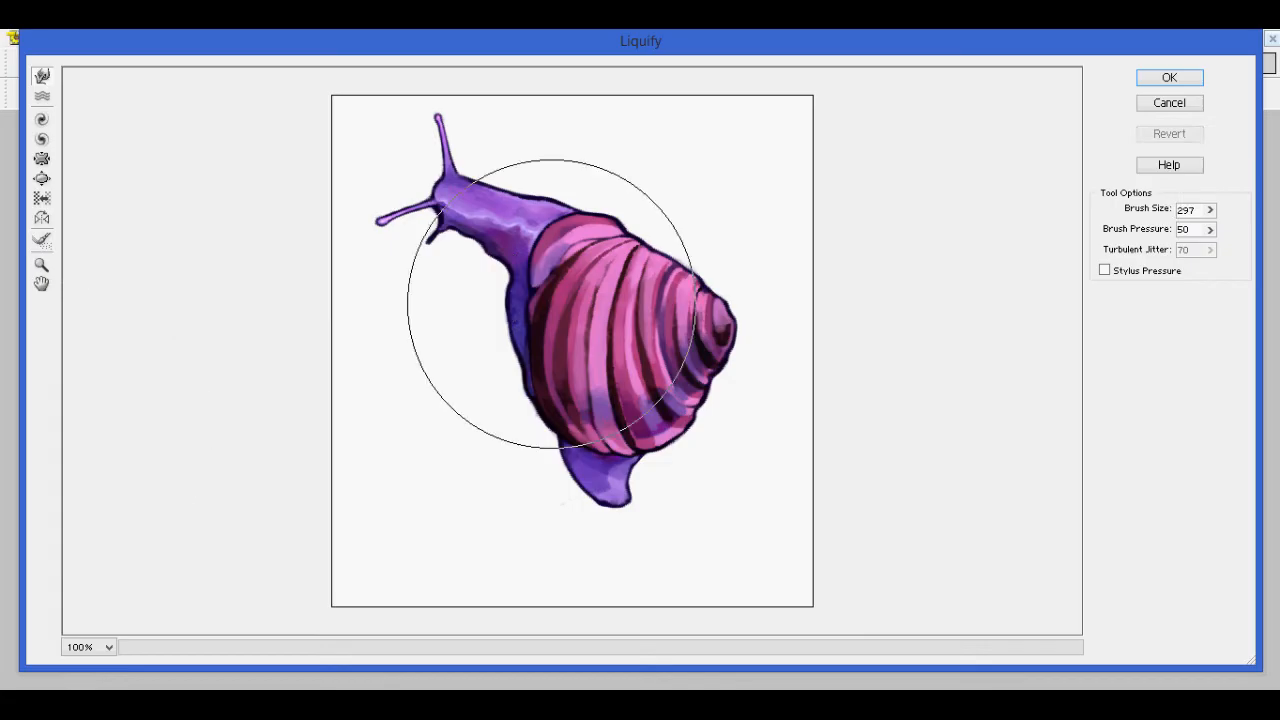
{"action": "left_click", "coordinate": [1169, 77]}
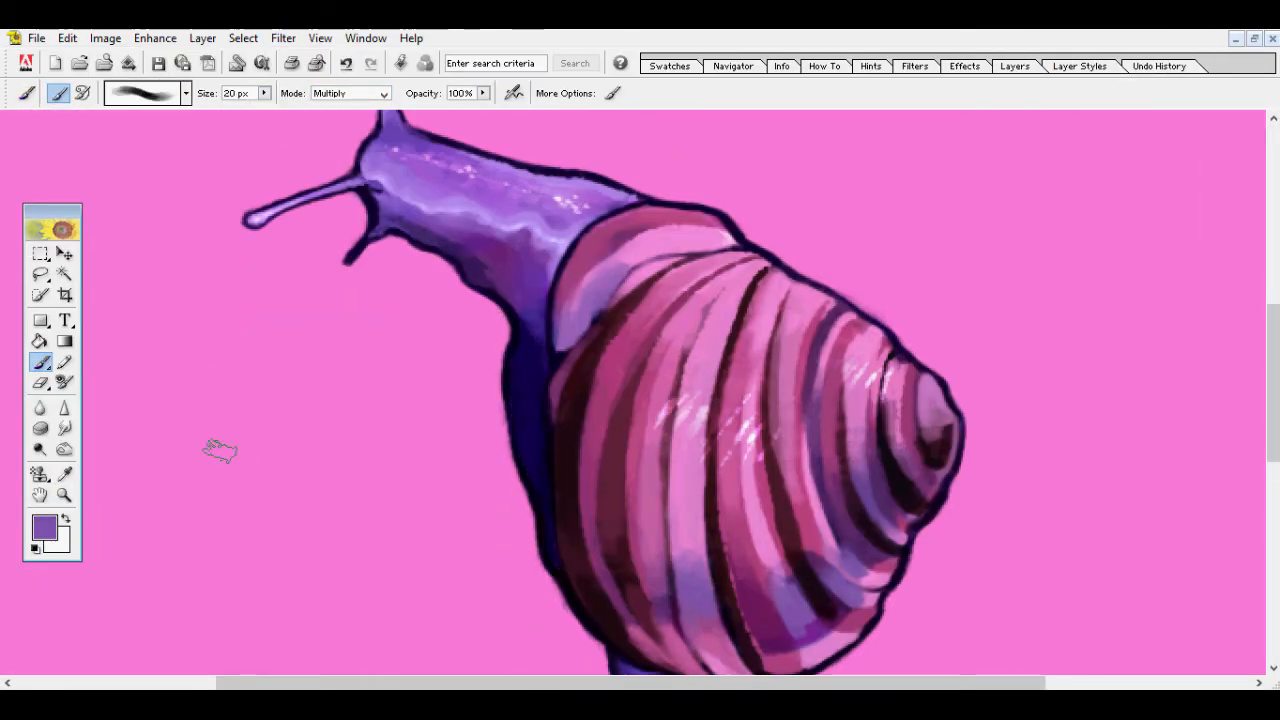
{"action": "left_click", "coordinate": [40, 495]}
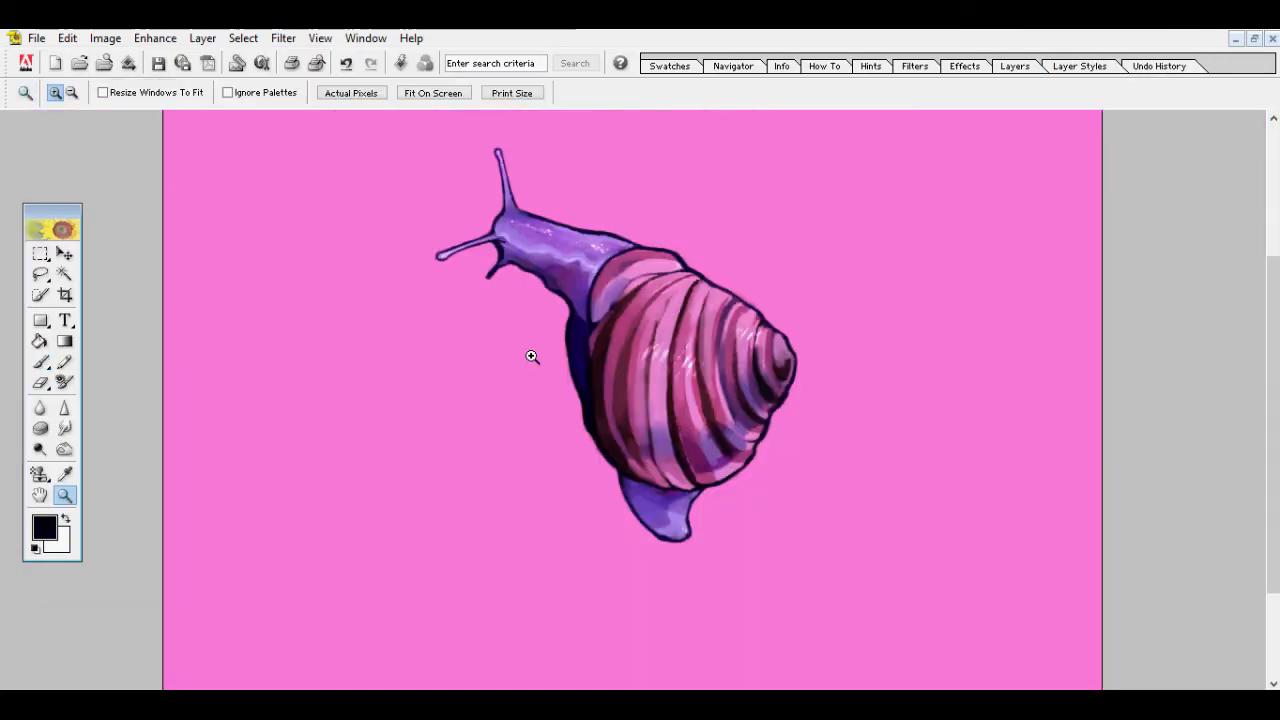